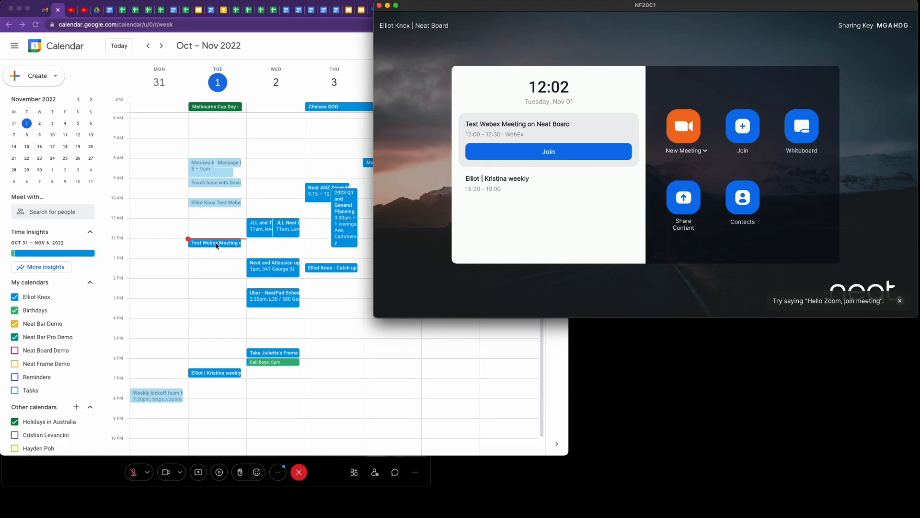
left_click(215, 242)
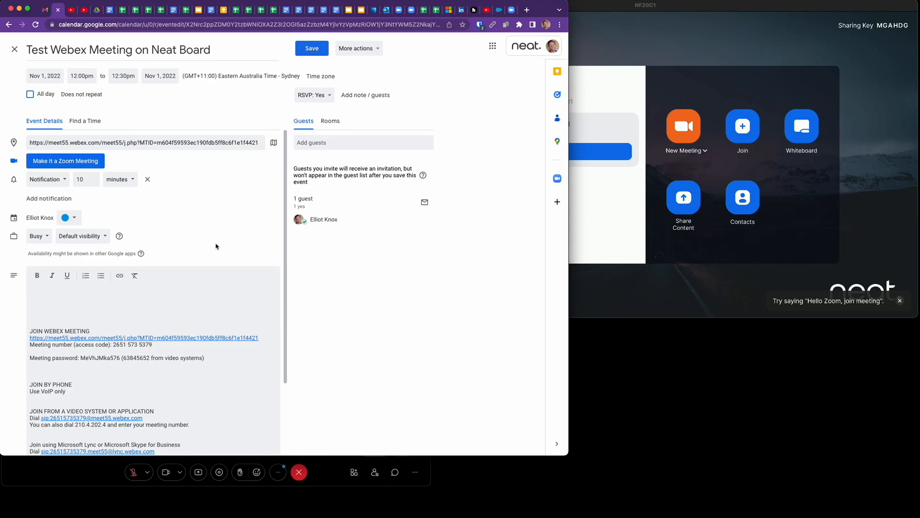
mouse_move(145, 424)
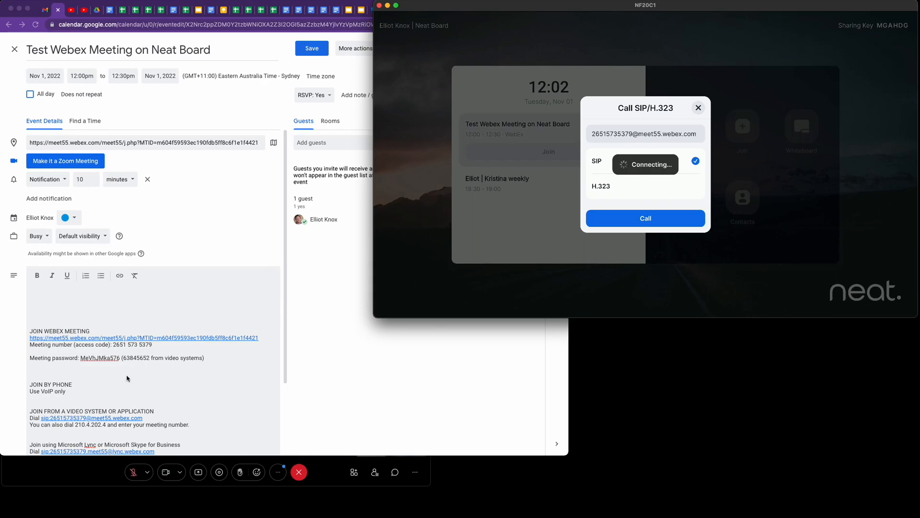
mouse_move(326, 312)
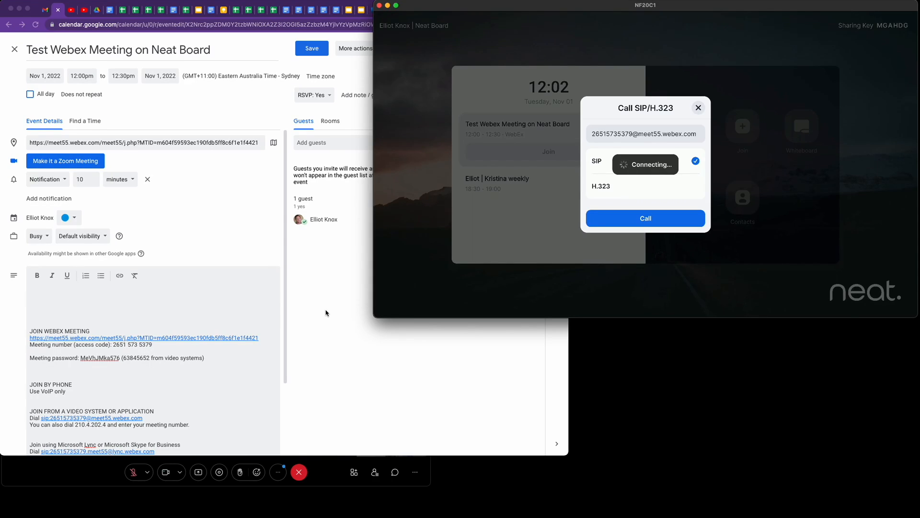
mouse_move(476, 207)
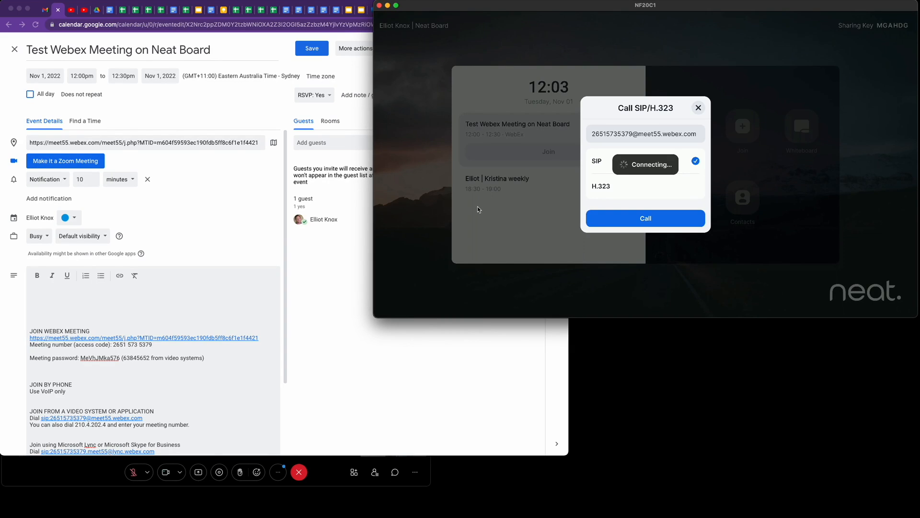
left_click(698, 107)
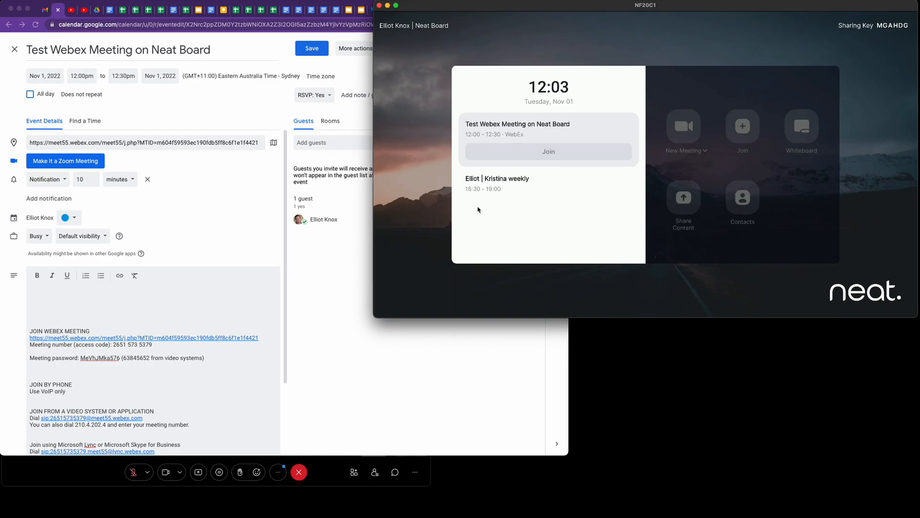
- Reach the Webex lobby asking for a host key or meeting password and reveal the toolbar
left_click(547, 151)
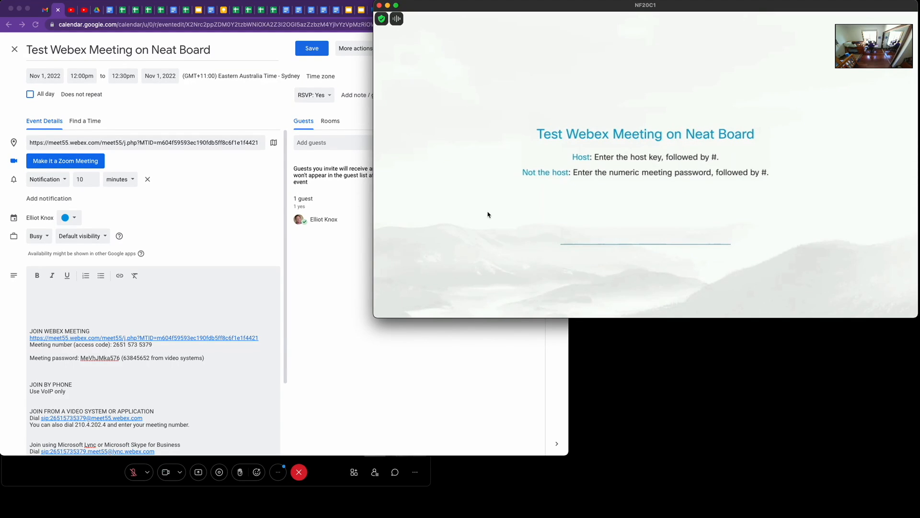
mouse_move(641, 224)
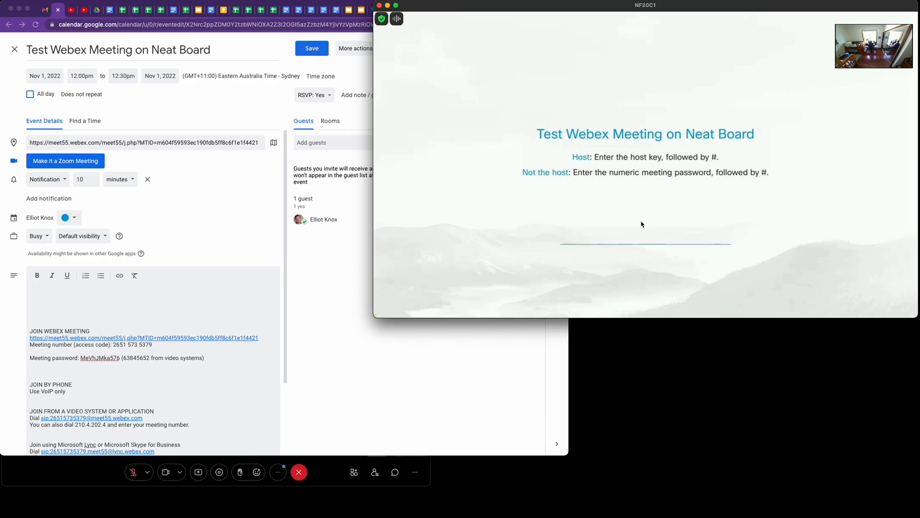
mouse_move(725, 229)
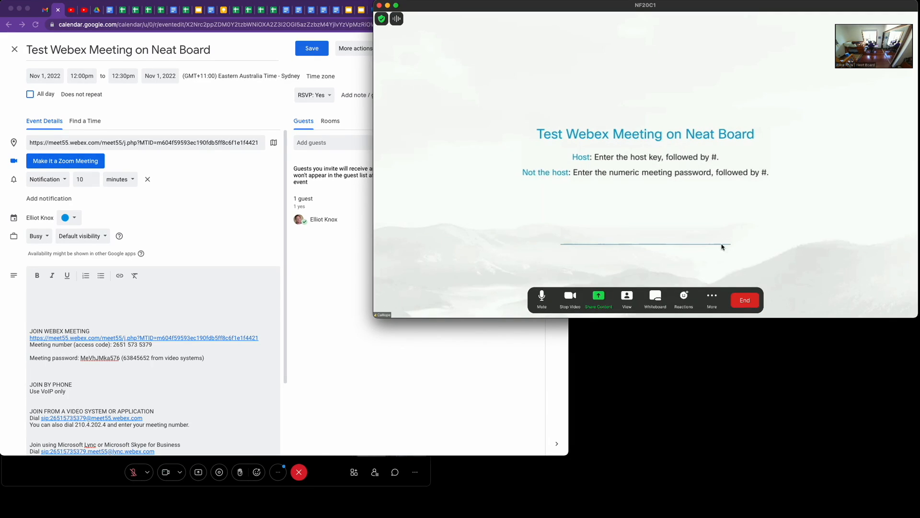
mouse_move(712, 296)
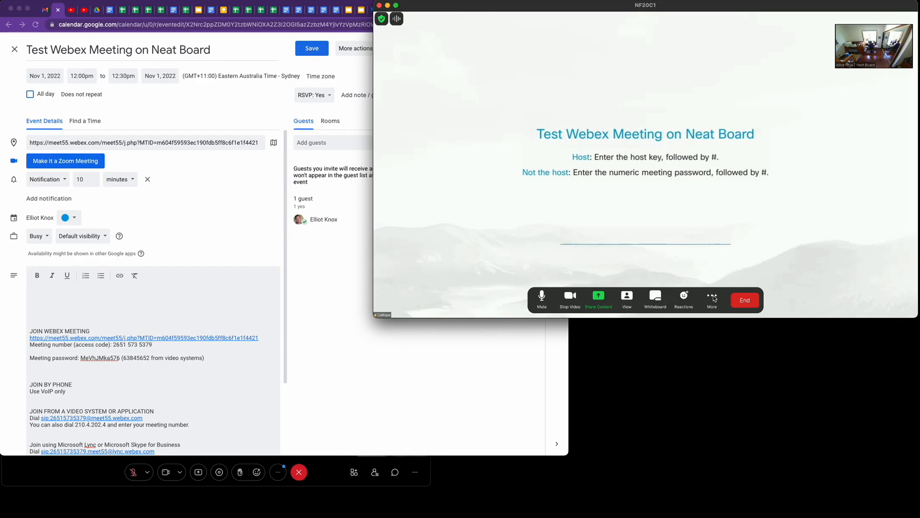
- Show the keypad for the Calliope Webex participant via Manage Participants
left_click(712, 299)
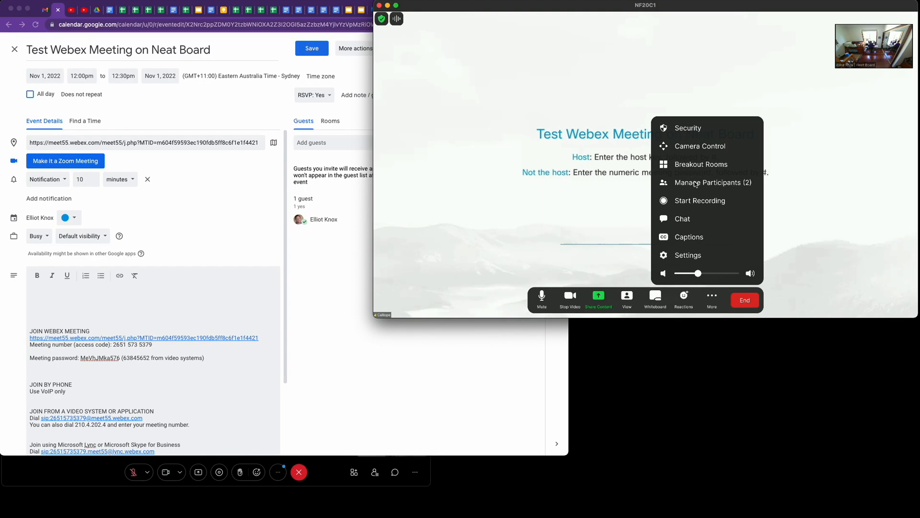
left_click(707, 182)
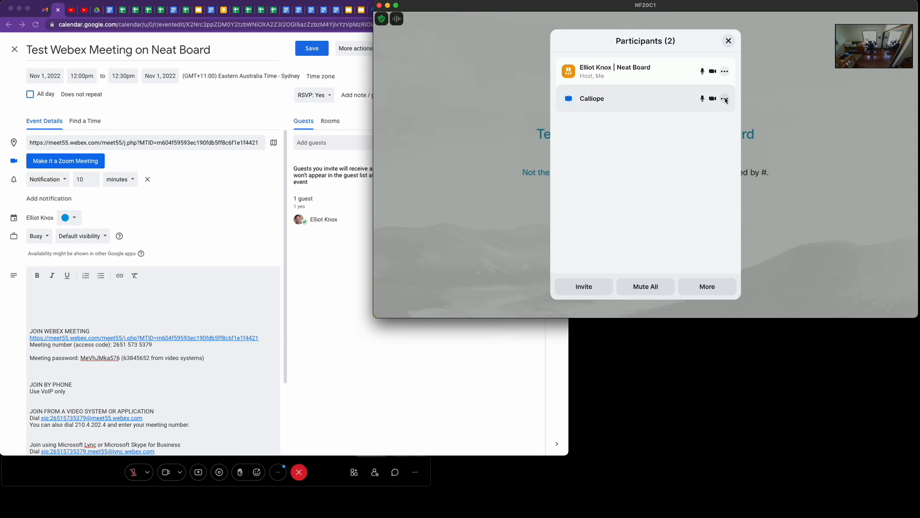
left_click(725, 97)
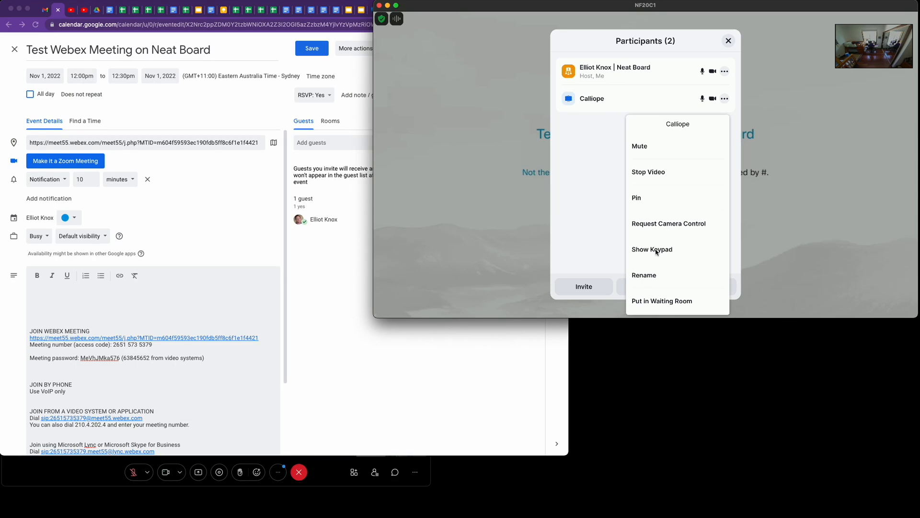
left_click(652, 249)
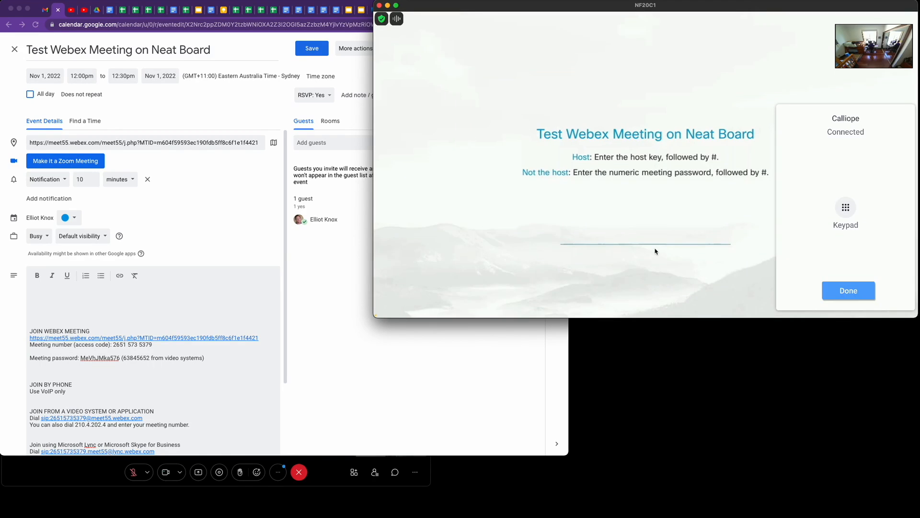
- Key in the numeric meeting password and submit with # to join the Webex meeting
left_click(845, 210)
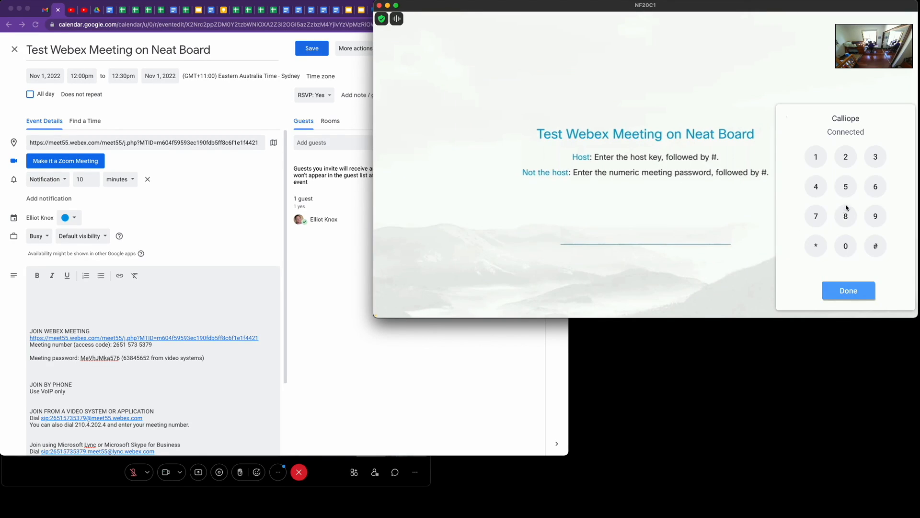
mouse_move(125, 364)
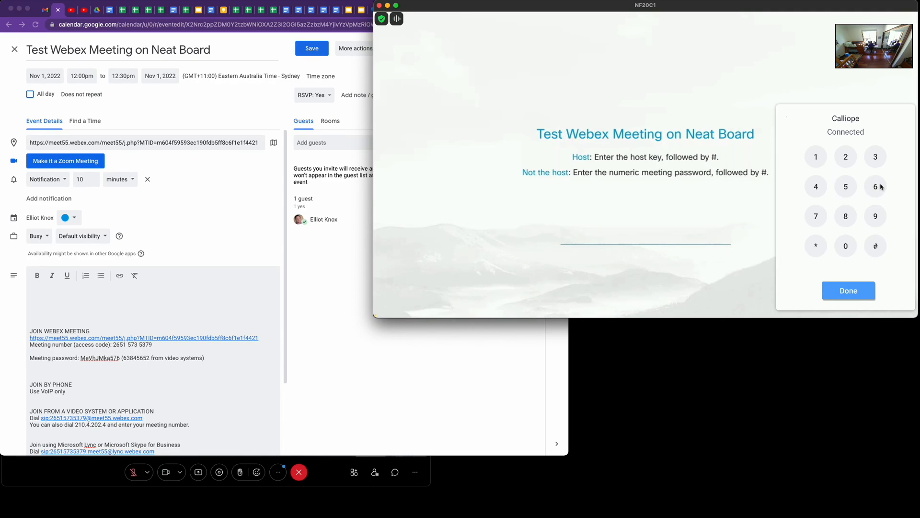
left_click(874, 186)
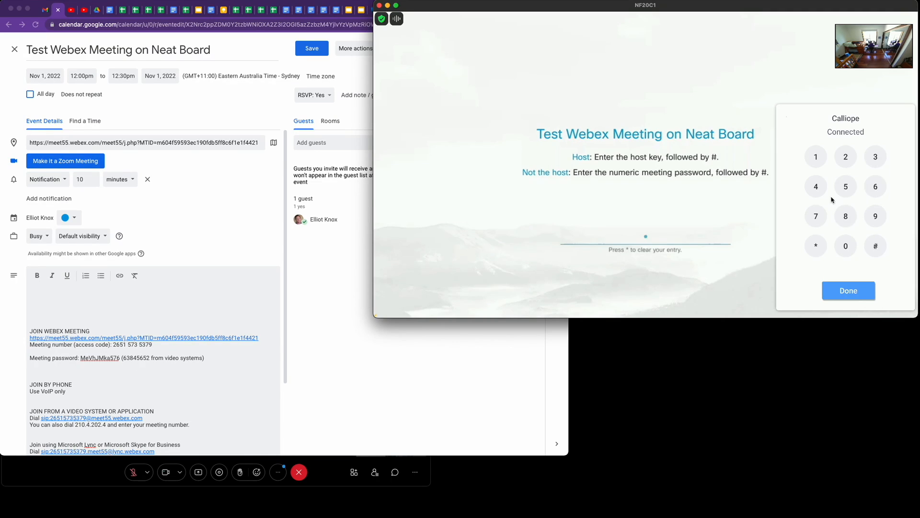
left_click(845, 186)
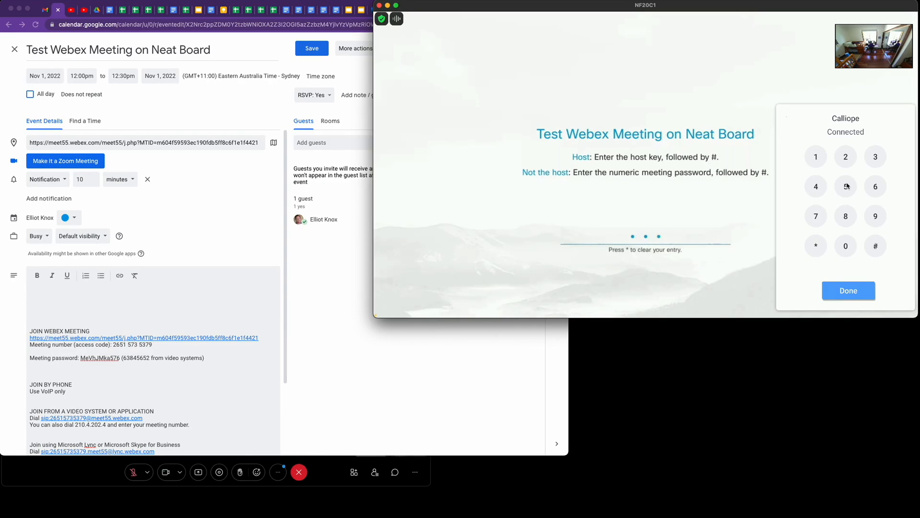
left_click(846, 186)
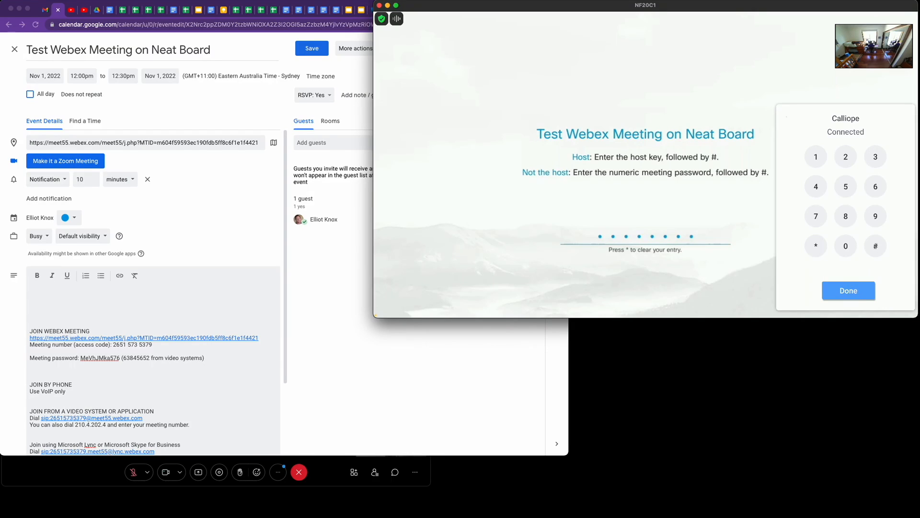
left_click(848, 289)
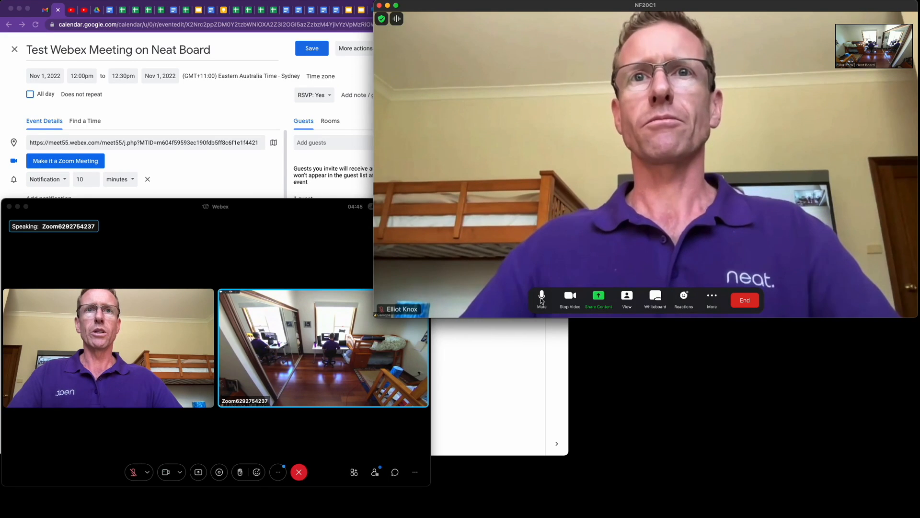
left_click(540, 300)
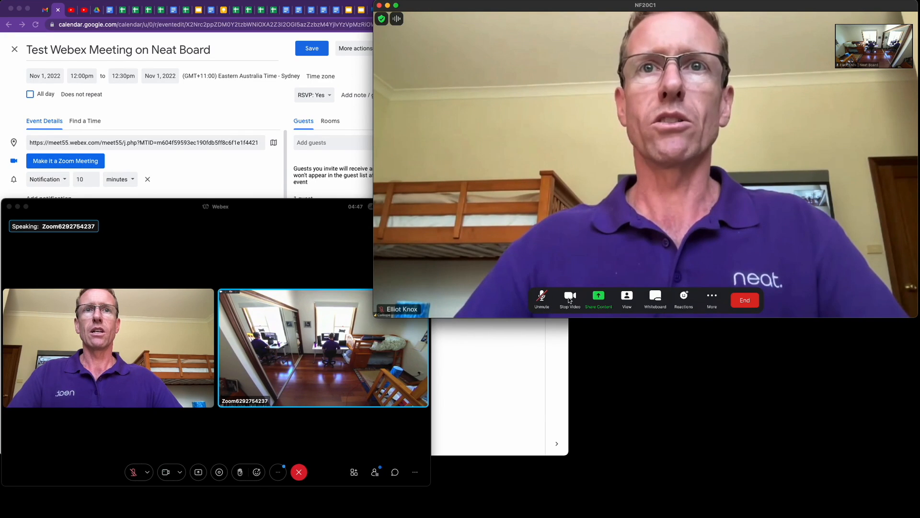
left_click(540, 300)
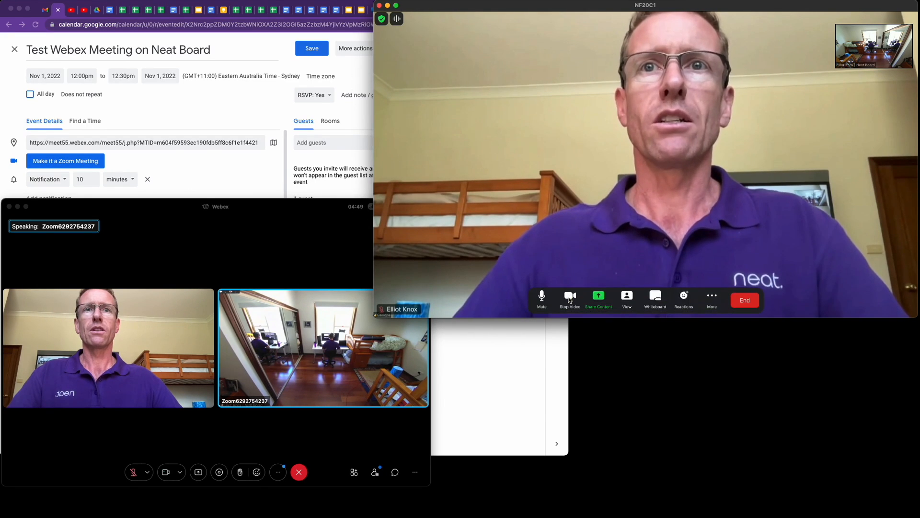
left_click(569, 299)
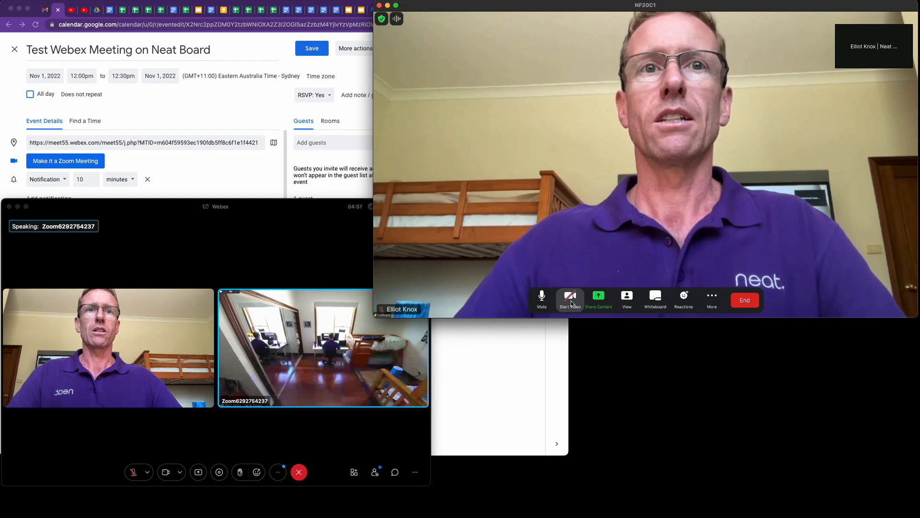
left_click(568, 300)
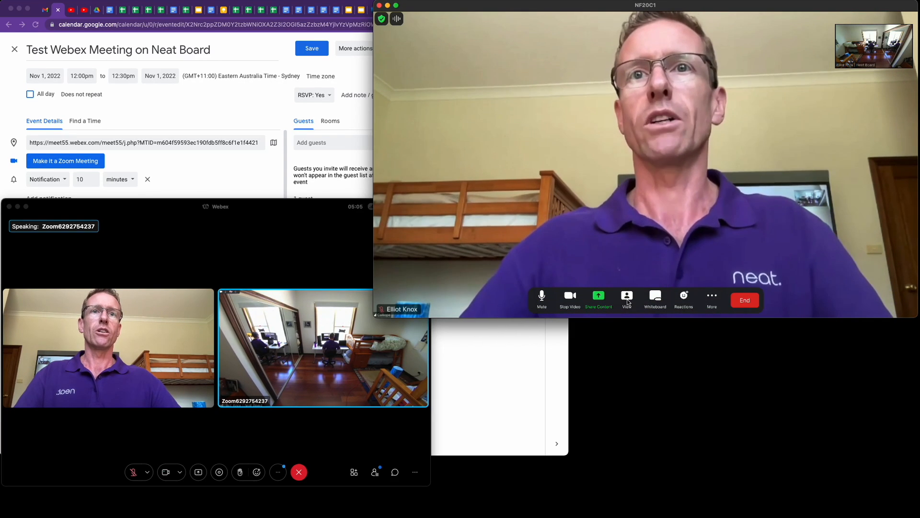
left_click(626, 300)
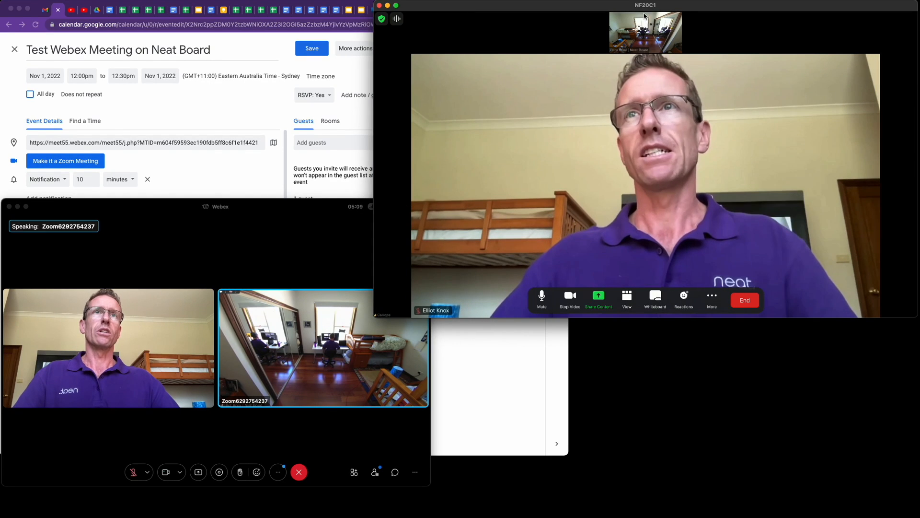
left_click(625, 300)
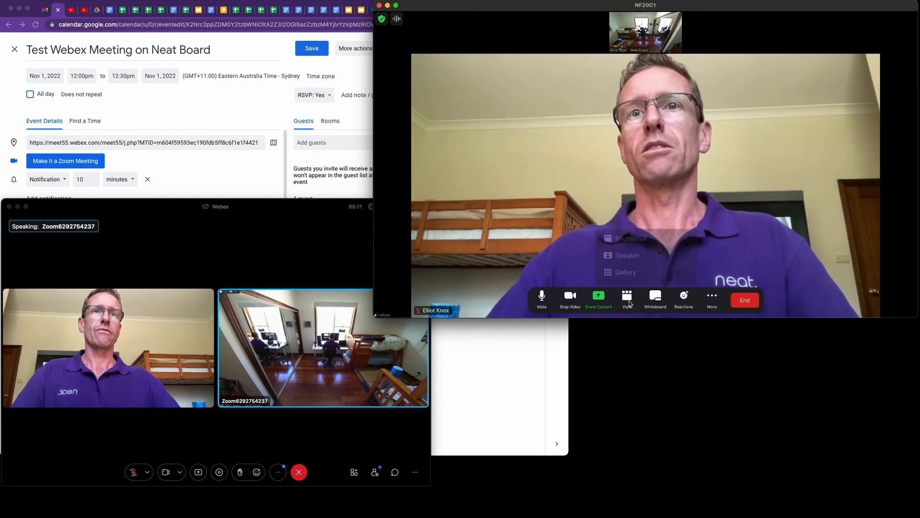
left_click(626, 300)
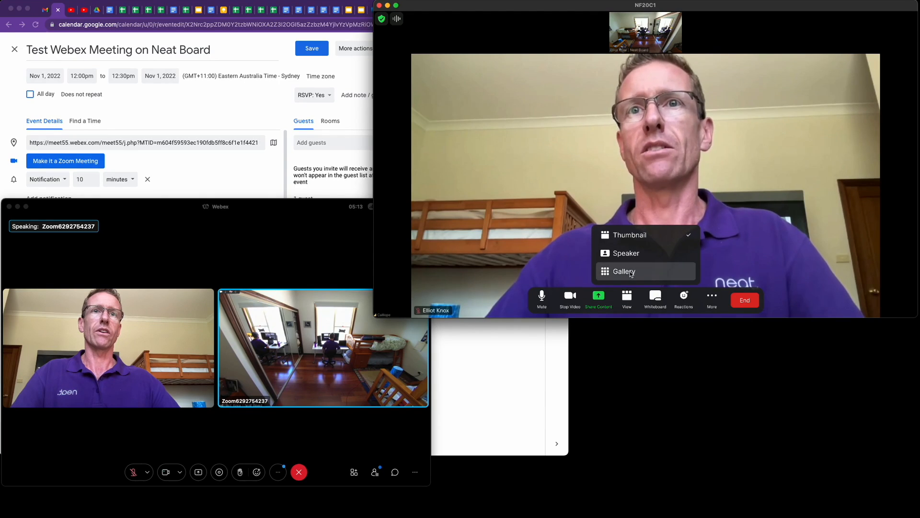
left_click(624, 270)
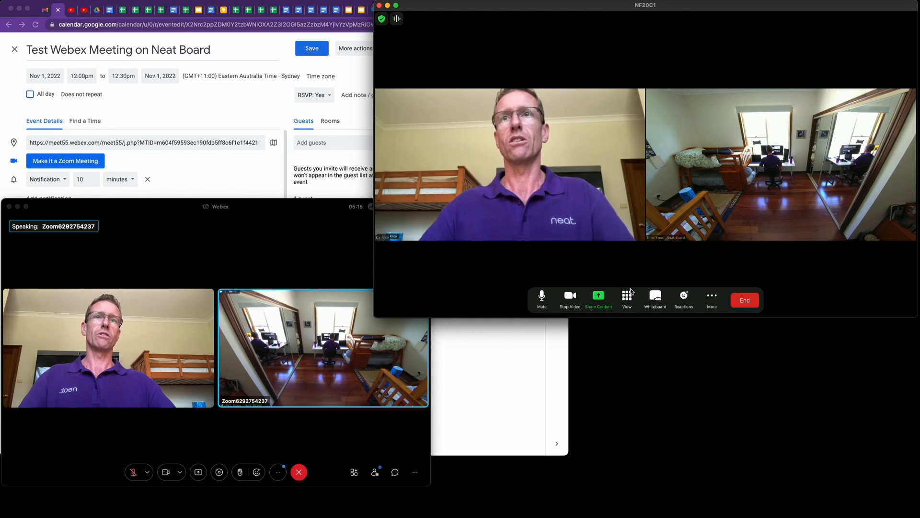
left_click(626, 300)
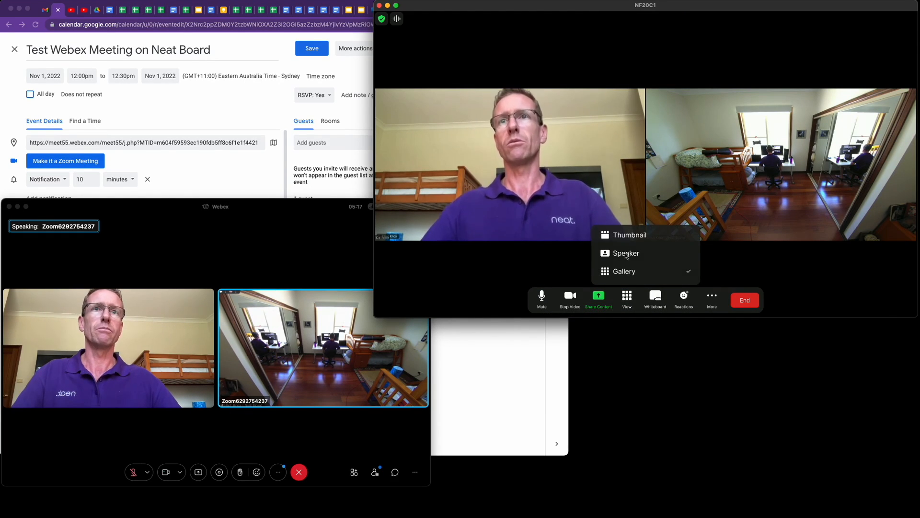
left_click(626, 253)
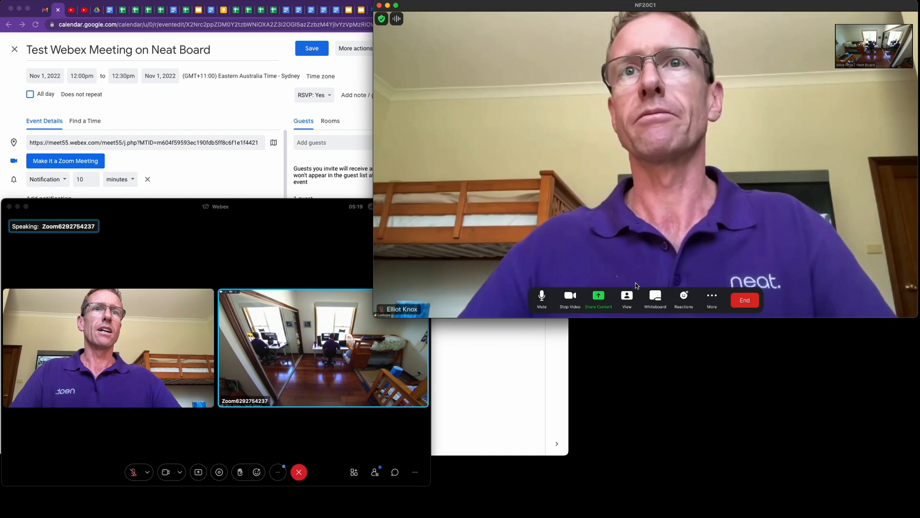
left_click(654, 300)
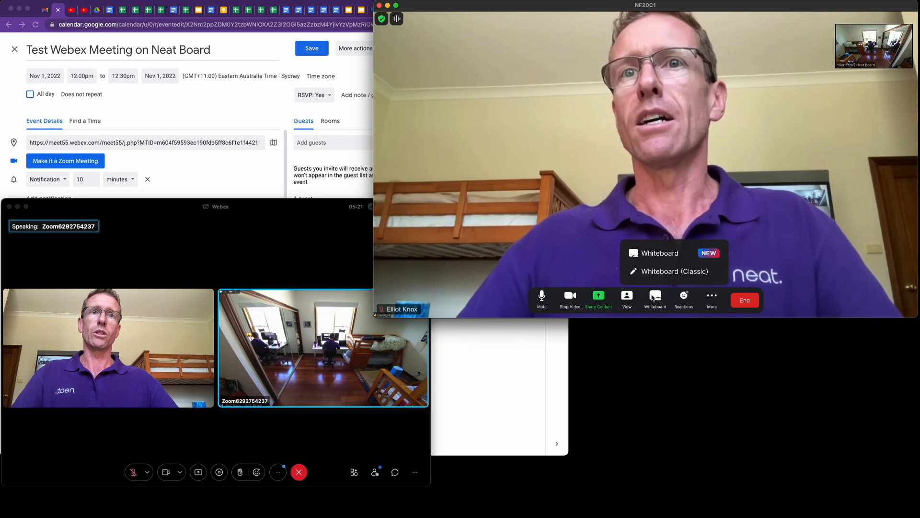
mouse_move(657, 276)
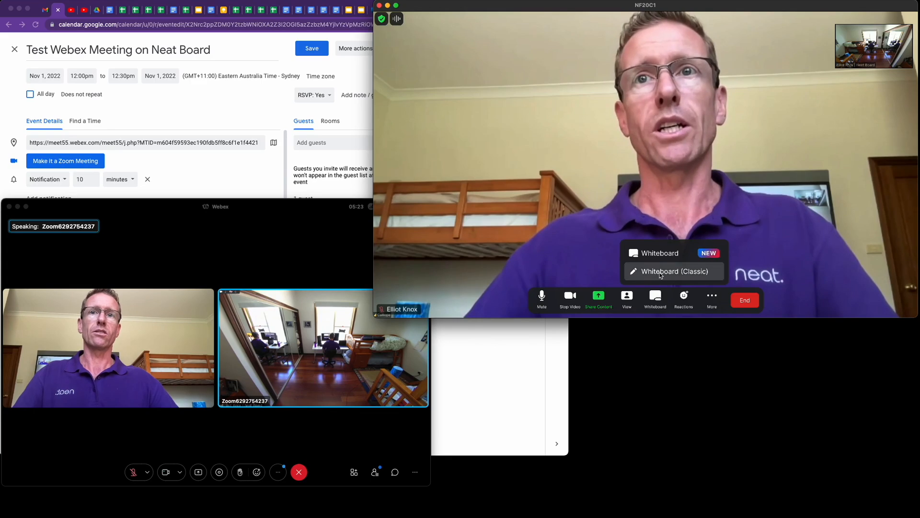
left_click(674, 271)
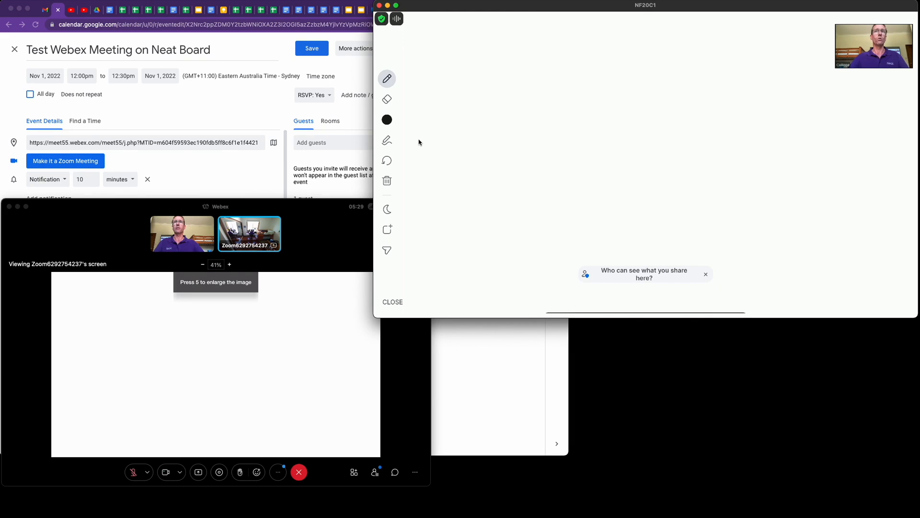
left_click_drag(569, 127, 608, 185)
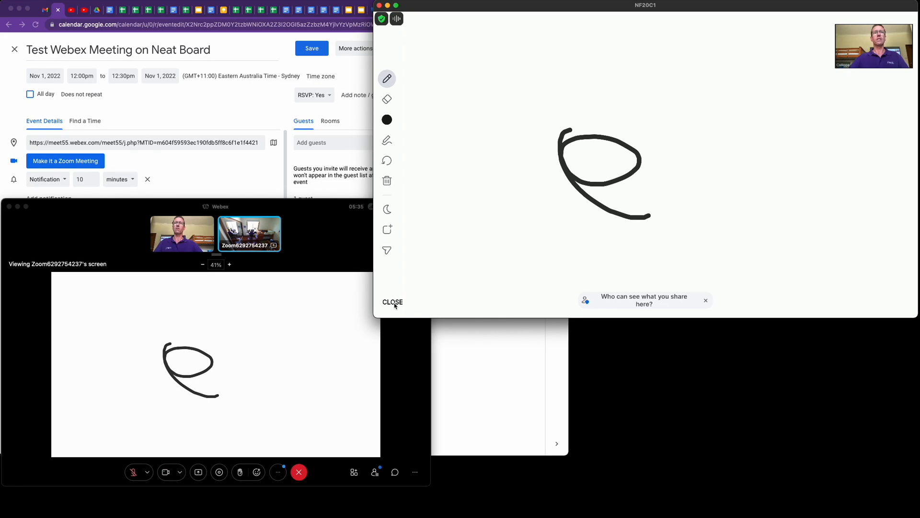
left_click(391, 302)
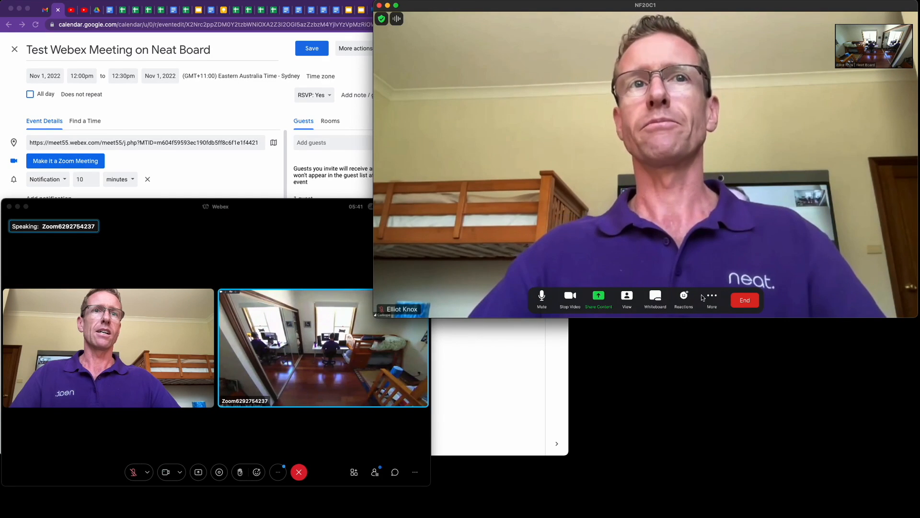
- Switch the room camera to Manual framing in Camera Control and pan it toward the desk
left_click(711, 299)
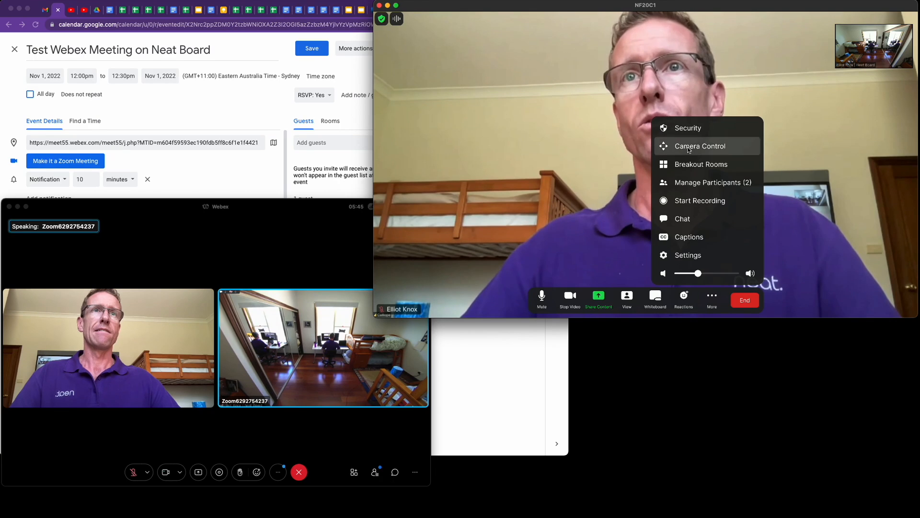
left_click(699, 146)
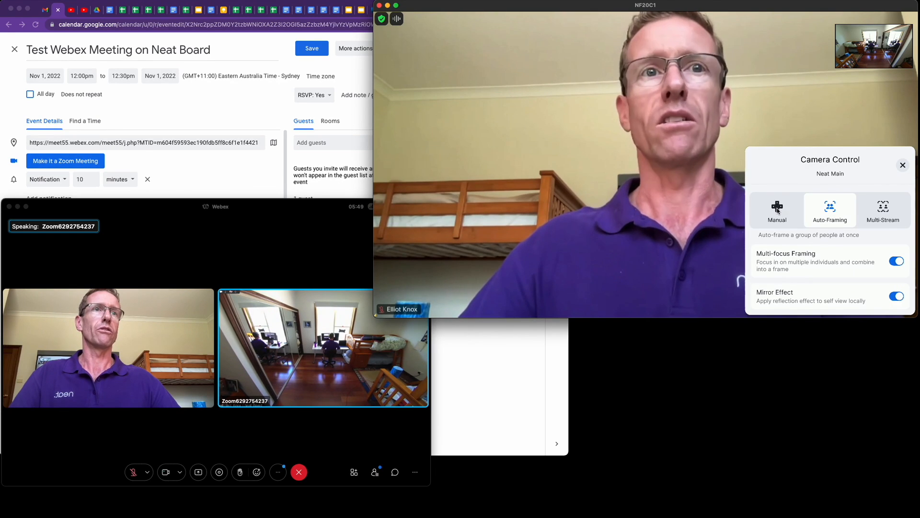
left_click(777, 210)
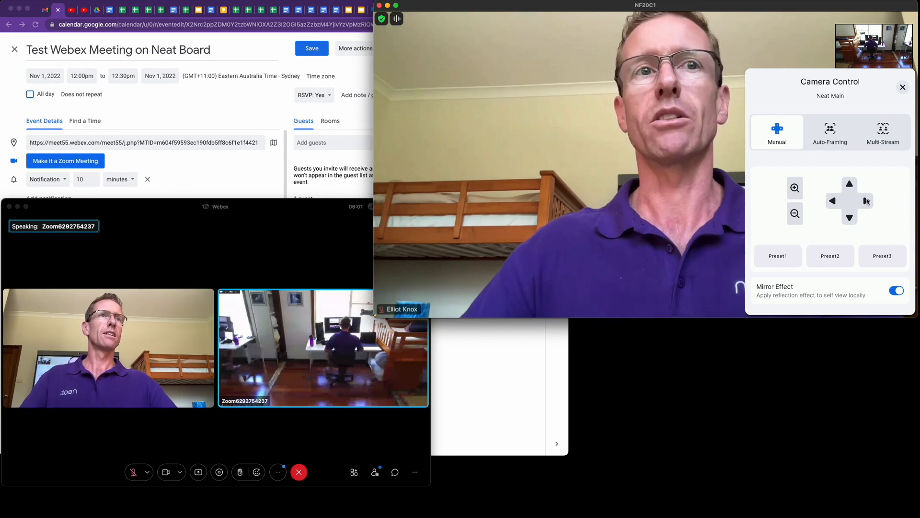
left_click(902, 88)
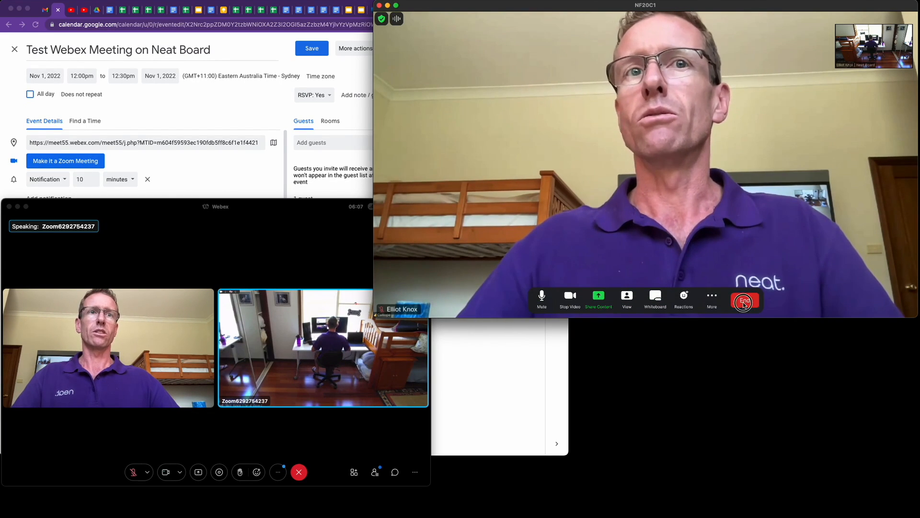
- End the Webex call and return to the room's home screen
left_click(744, 300)
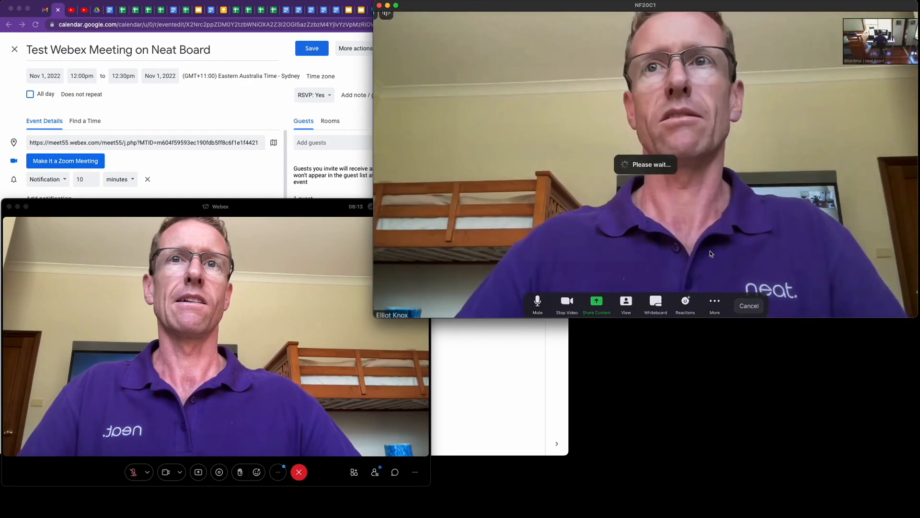
left_click(749, 305)
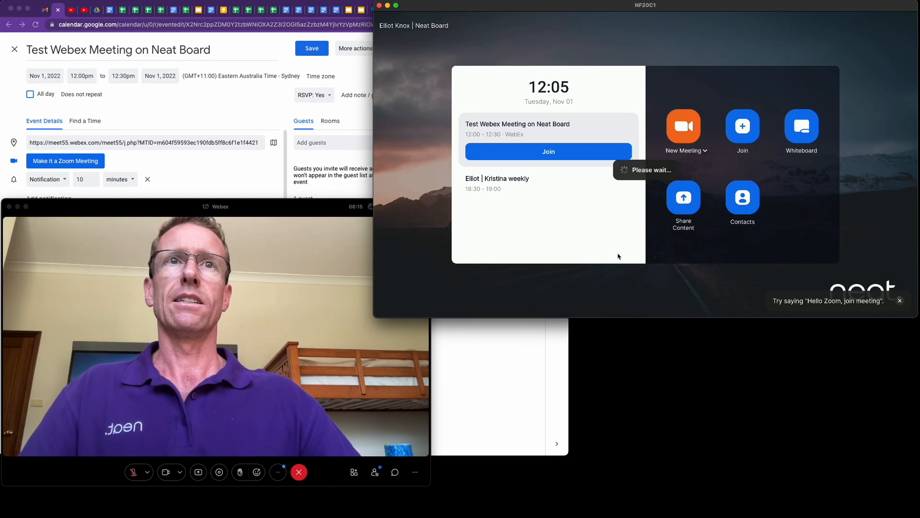